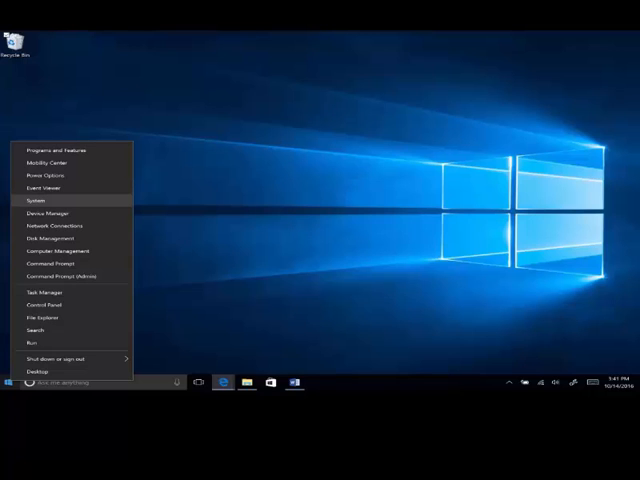
Reach System properties from the Start menu to adjust remote settings
click(39, 203)
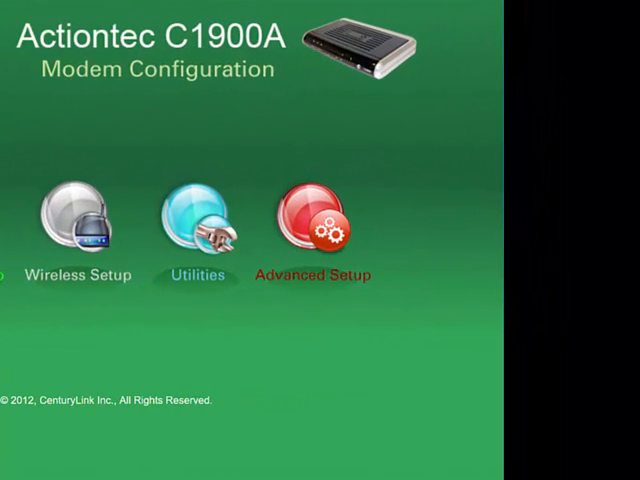
Enter the modem's Advanced Setup area to reach Port Forwarding
click(315, 215)
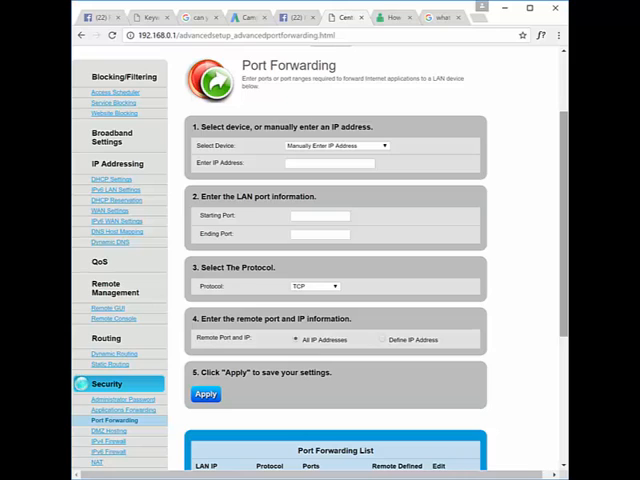
text(cmd)
text(3389)
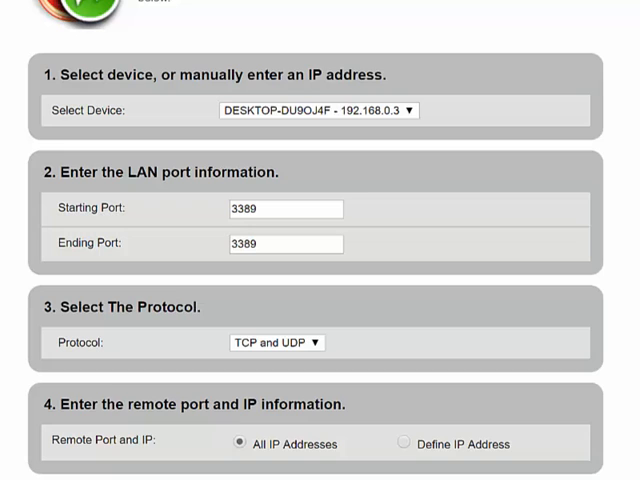
Scroll the Port Forwarding form past the 3389 TCP/UDP entry for 192.168.0.3
scroll(down, 3)
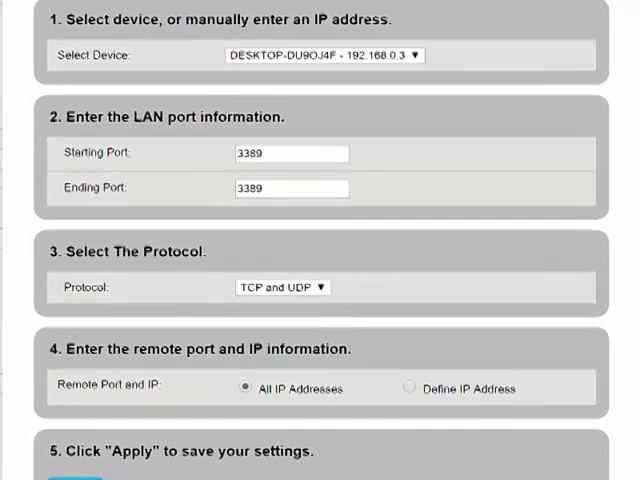
scroll(down, 3)
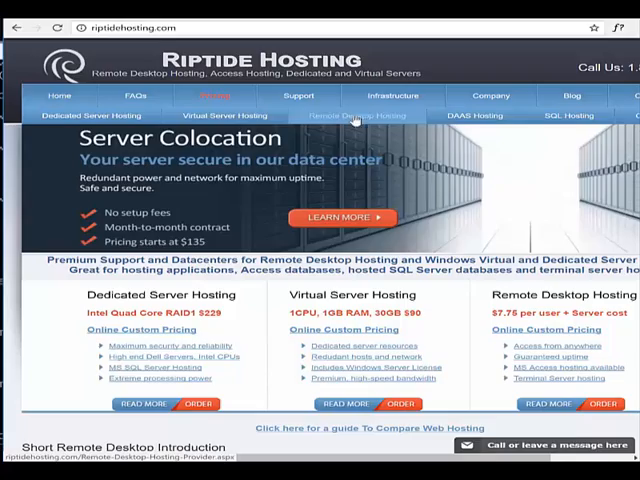
Go to Remote Desktop Hosting and reach the Software Options in the pricing calculator
click(213, 95)
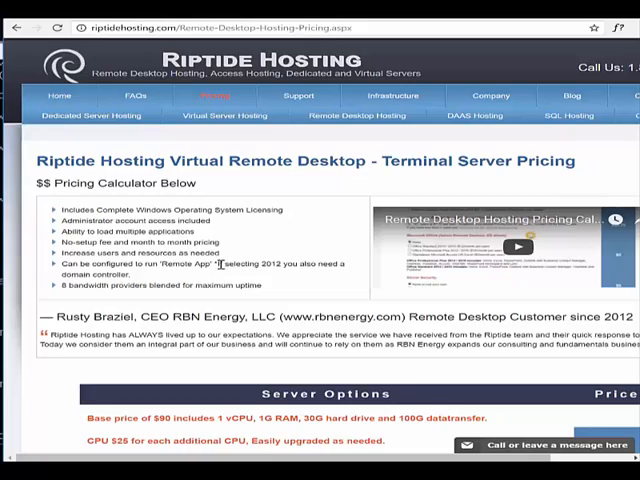
scroll(down, 3)
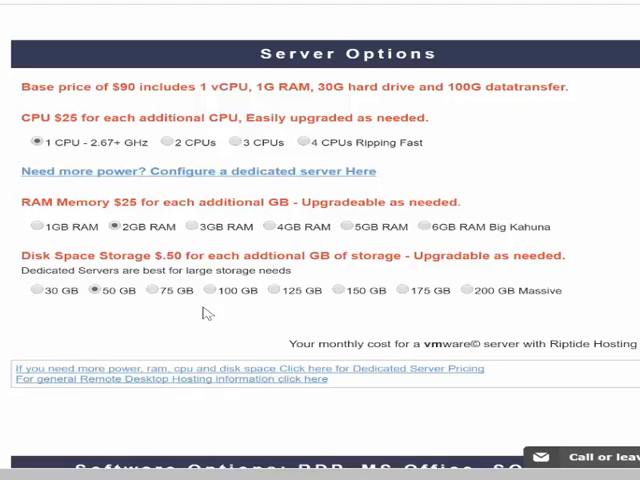
mouse_move(212, 312)
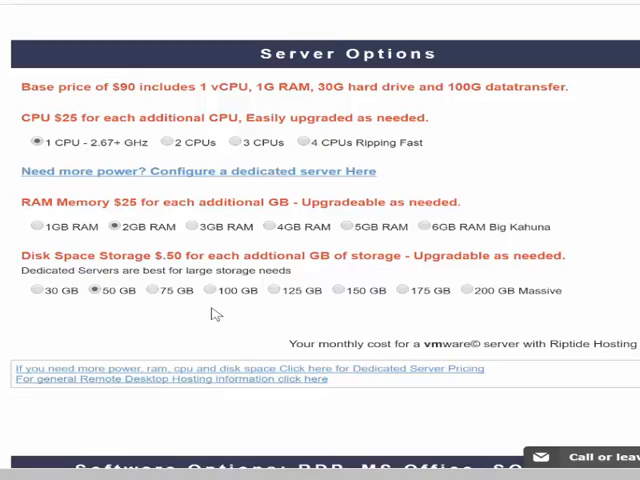
scroll(down, 3)
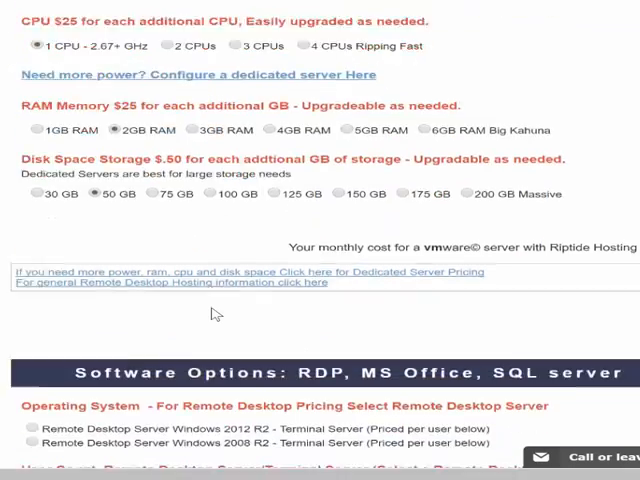
scroll(down, 3)
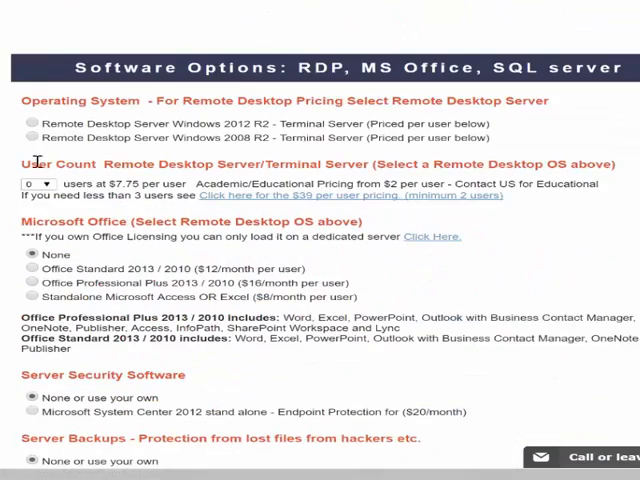
Choose Windows 2008 R2 Remote Desktop Server with a user count of 4
click(27, 138)
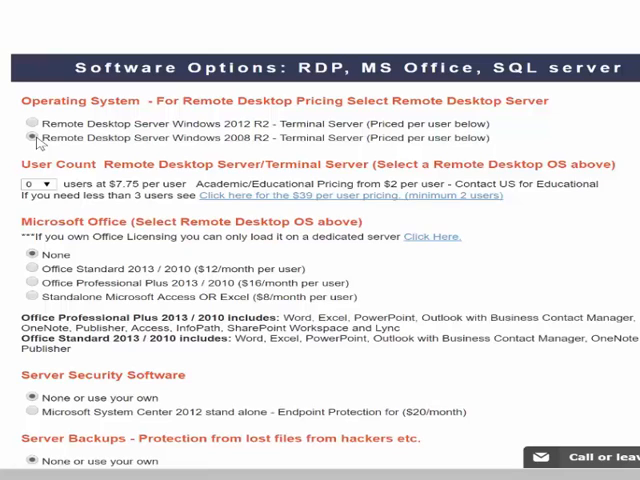
click(40, 183)
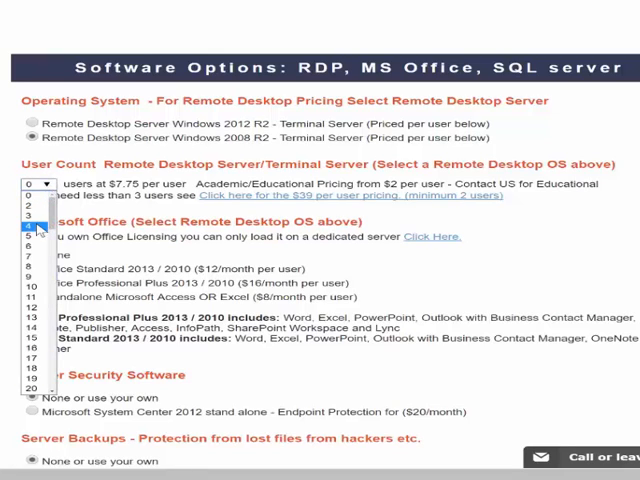
click(30, 232)
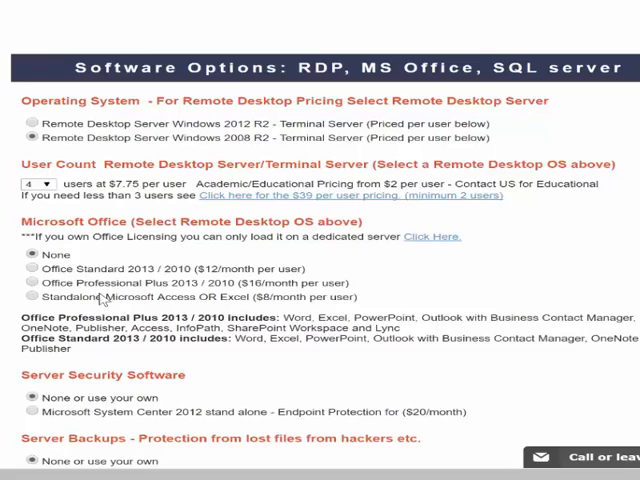